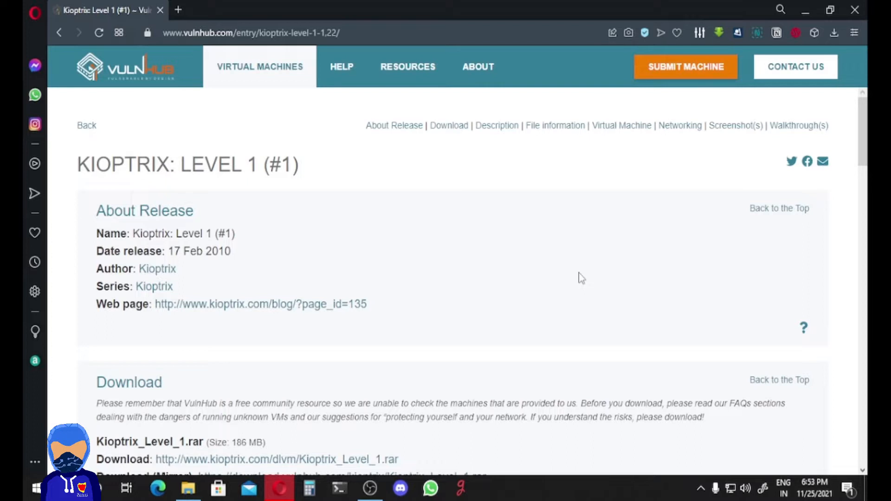
Review the Kioptrix Level 1 description, highlighting the objective of acquiring root access
double_click(131, 165)
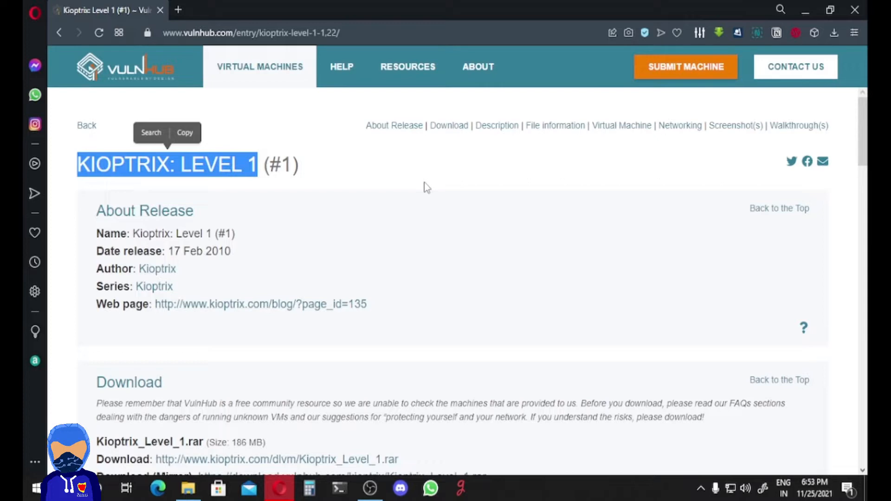
scroll("down", 3)
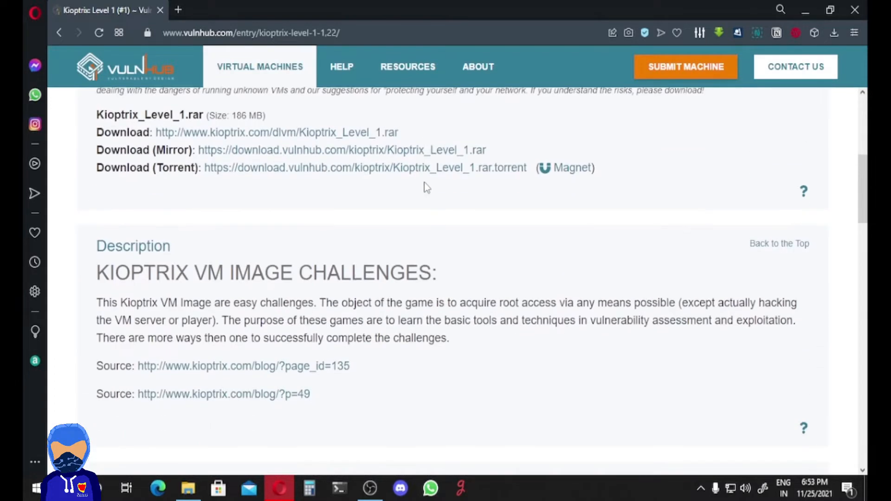
scroll("down", 3)
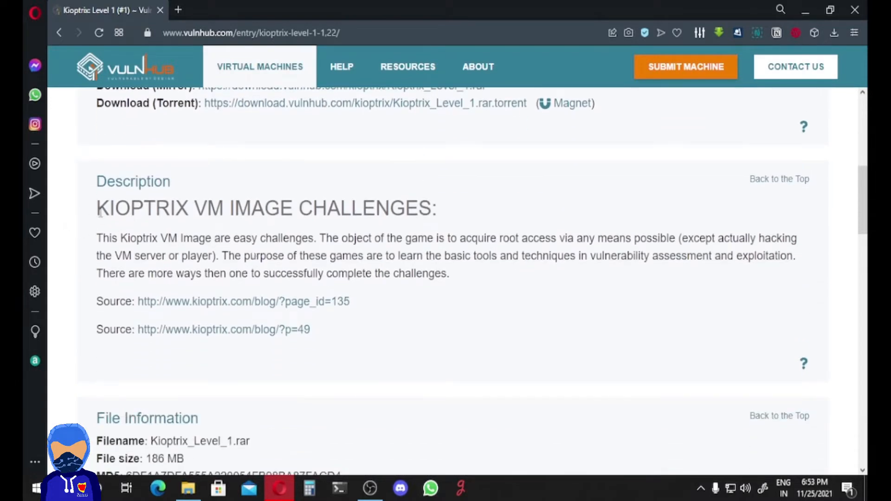
left_click_drag(96, 208, 457, 238)
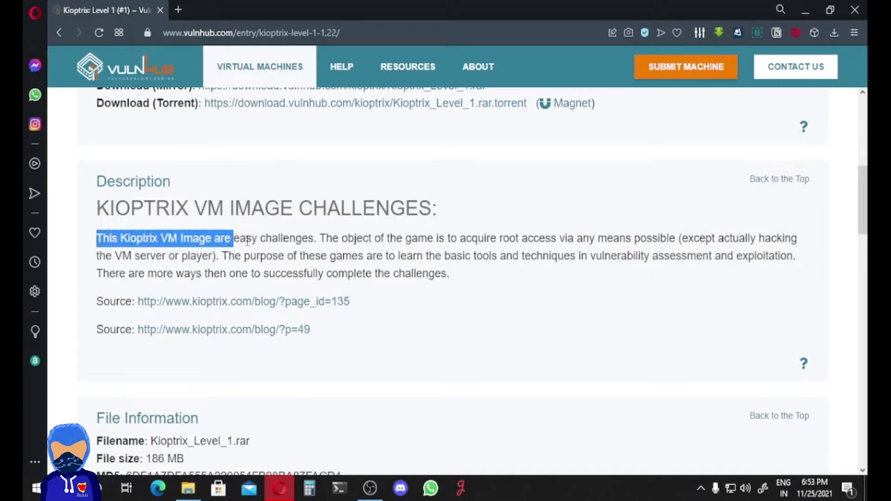
left_click_drag(319, 239, 400, 238)
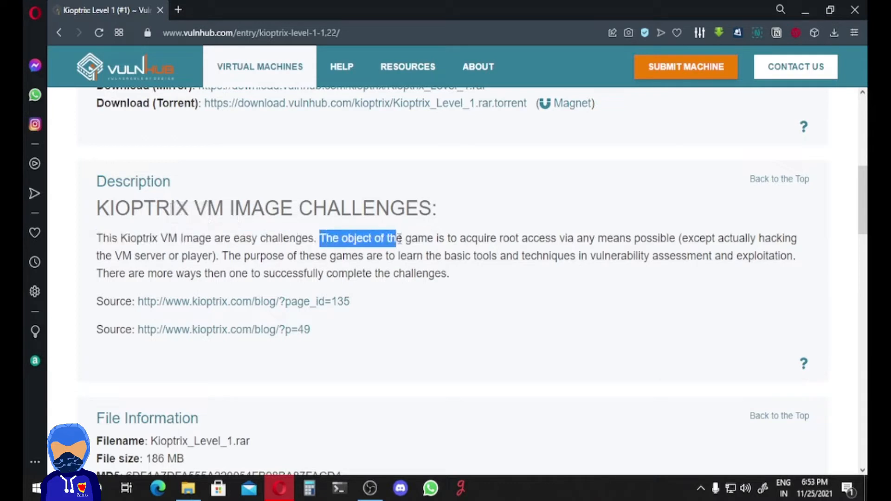
left_click_drag(398, 238, 551, 238)
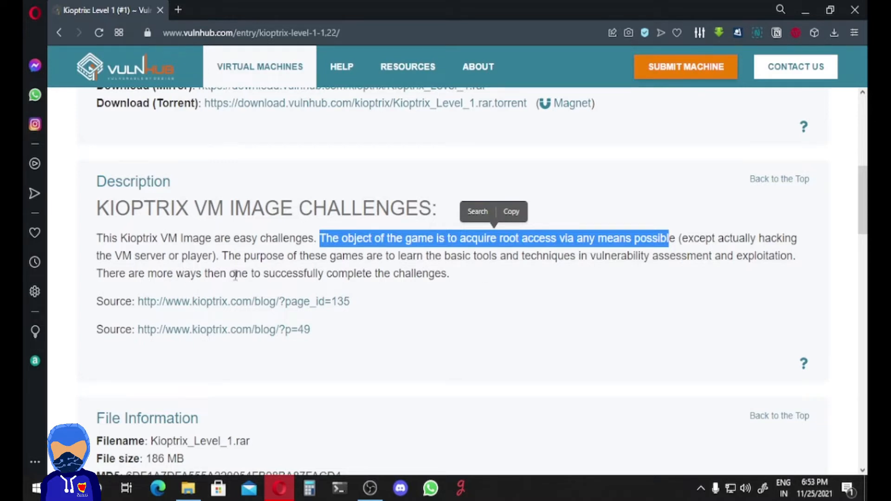
mouse_move(407, 317)
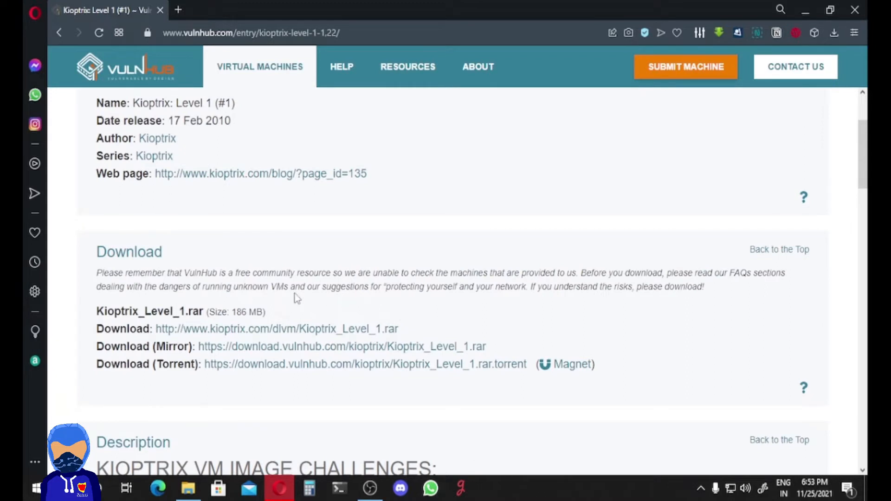
mouse_move(342, 347)
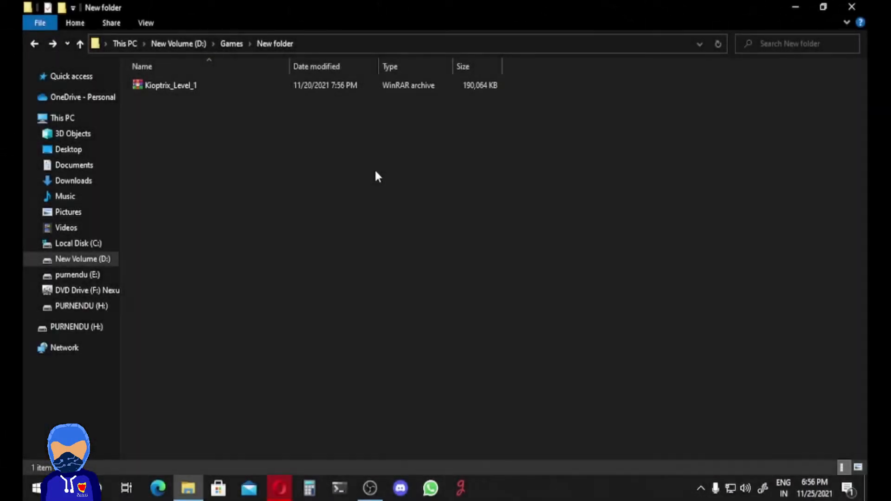
Extract Kioptrix_Level_1.rar into its own folder and enter the Kioptix Level 1 folder
left_click(170, 85)
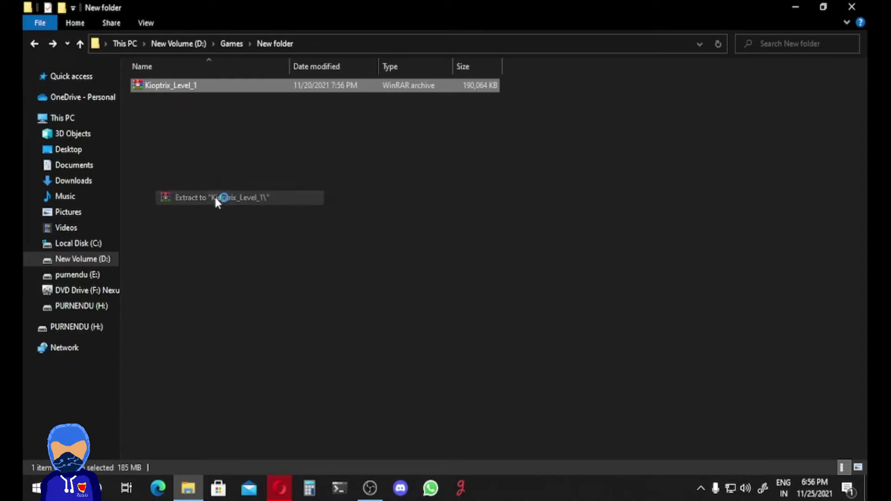
left_click(222, 197)
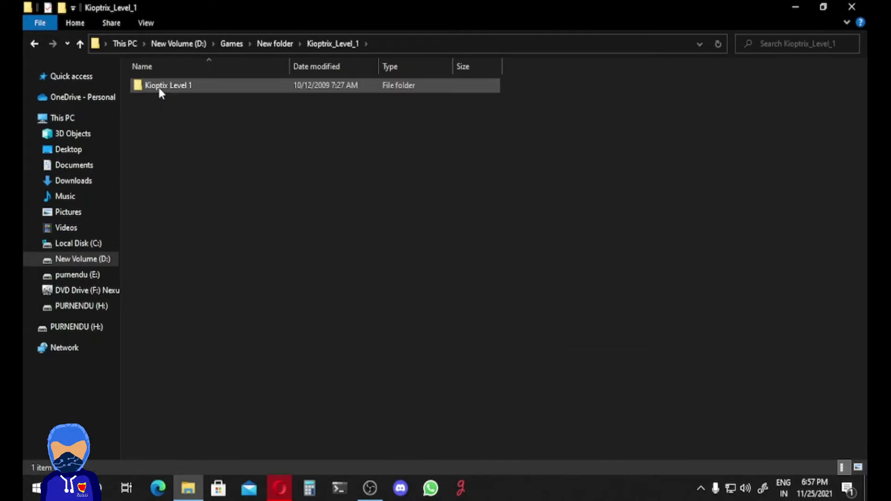
double_click(168, 85)
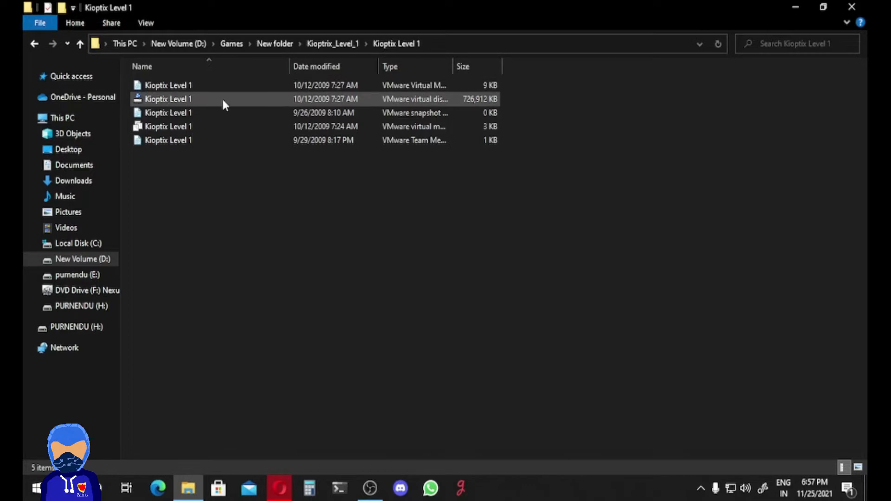
left_click(167, 113)
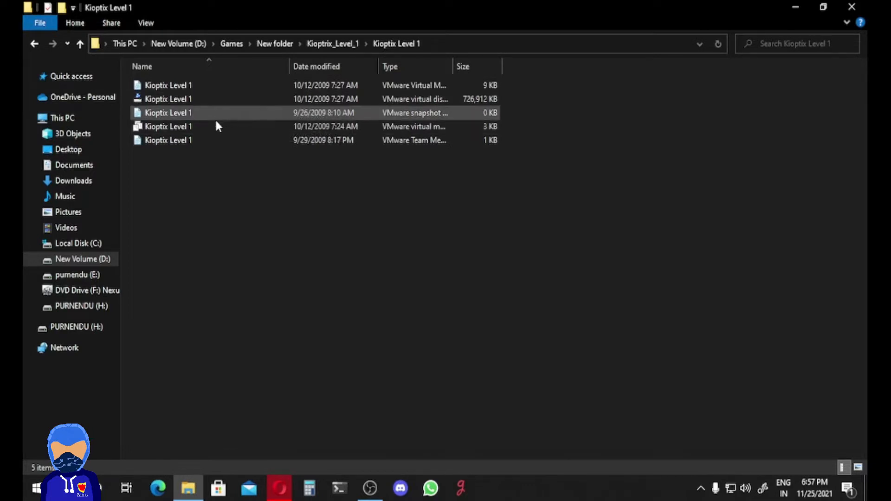
left_click(390, 264)
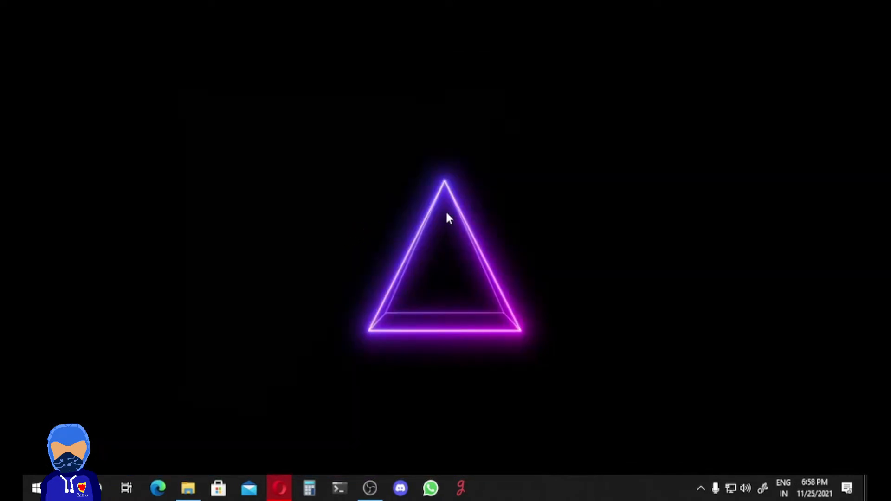
Load the Kioptix Level 1 .vmx as an existing virtual machine in VMware Workstation
left_click(490, 488)
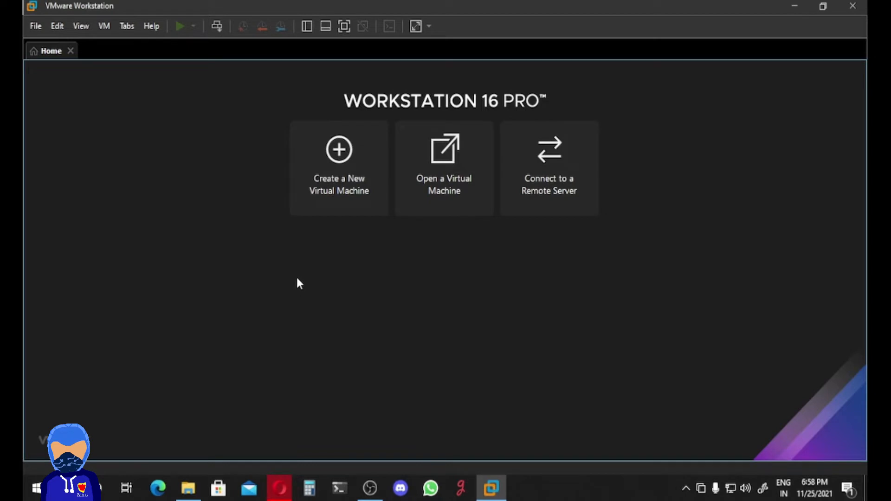
left_click(35, 26)
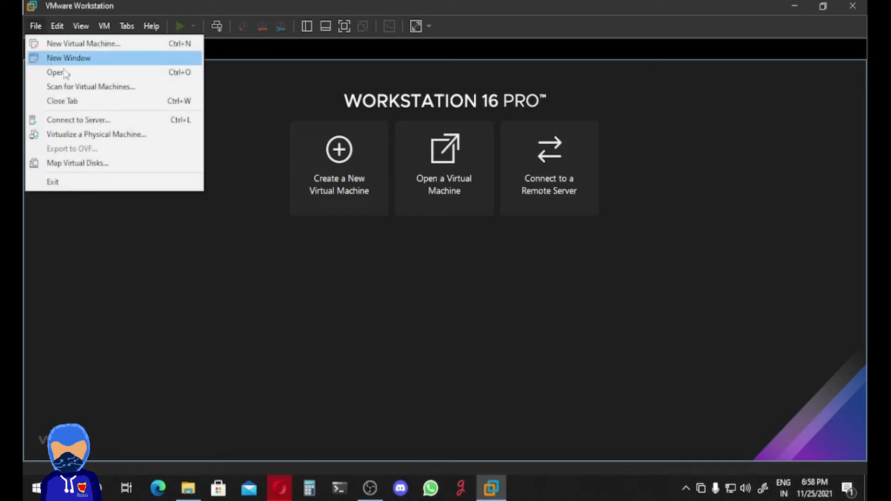
left_click(69, 57)
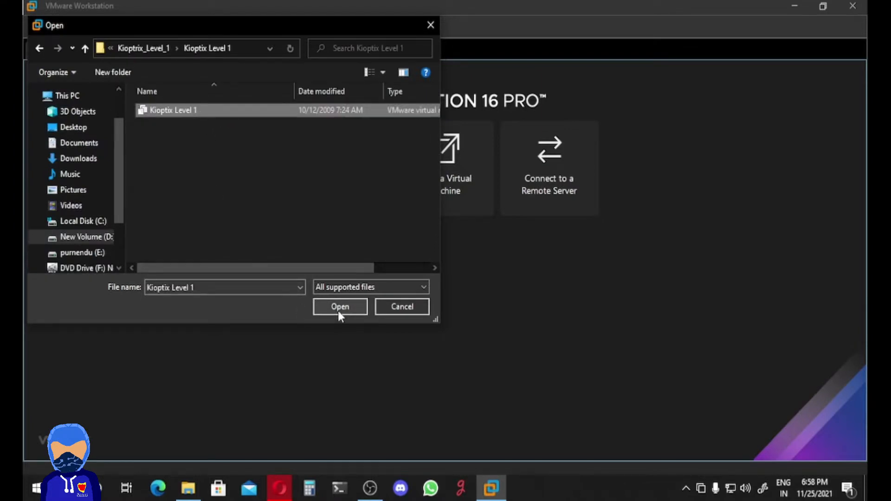
left_click(340, 306)
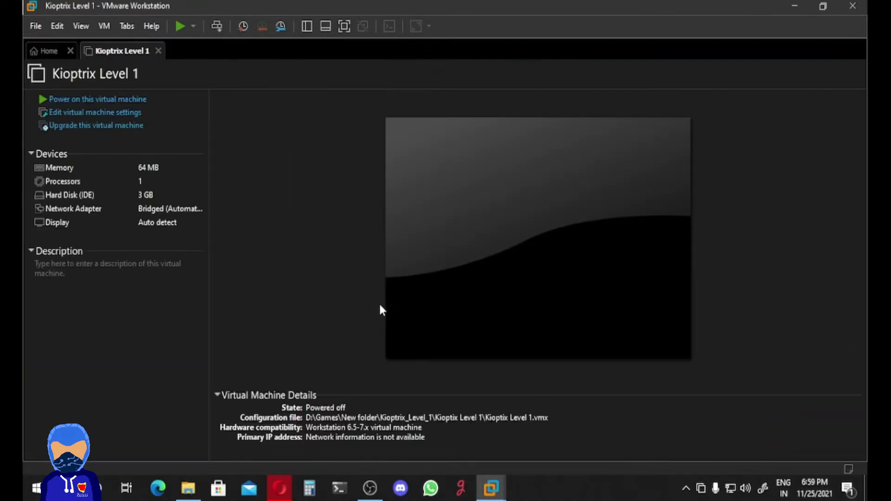
mouse_move(84, 156)
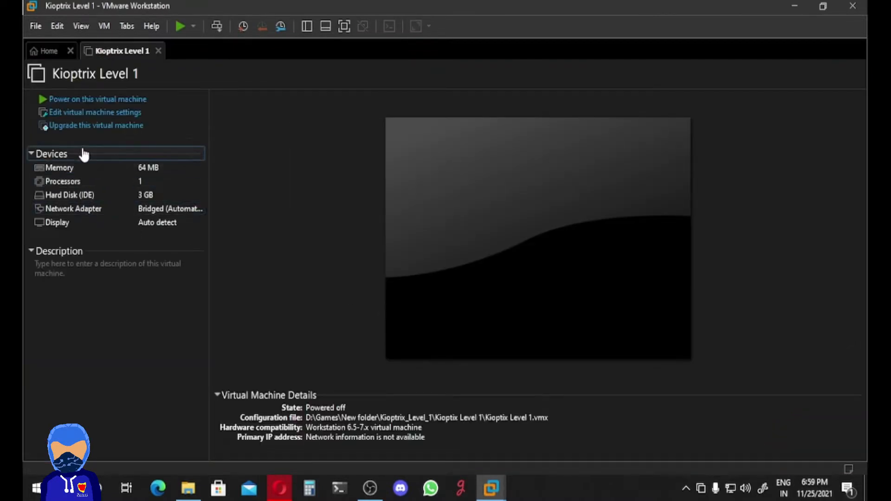
left_click(94, 112)
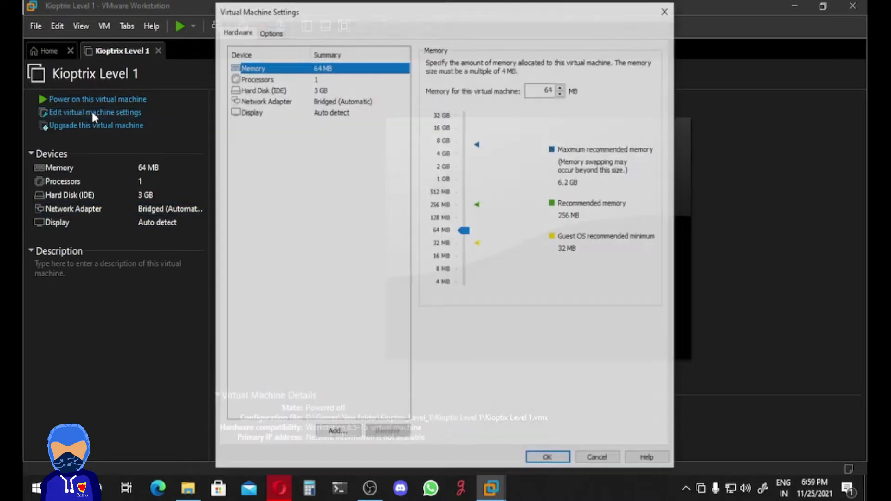
left_click(266, 102)
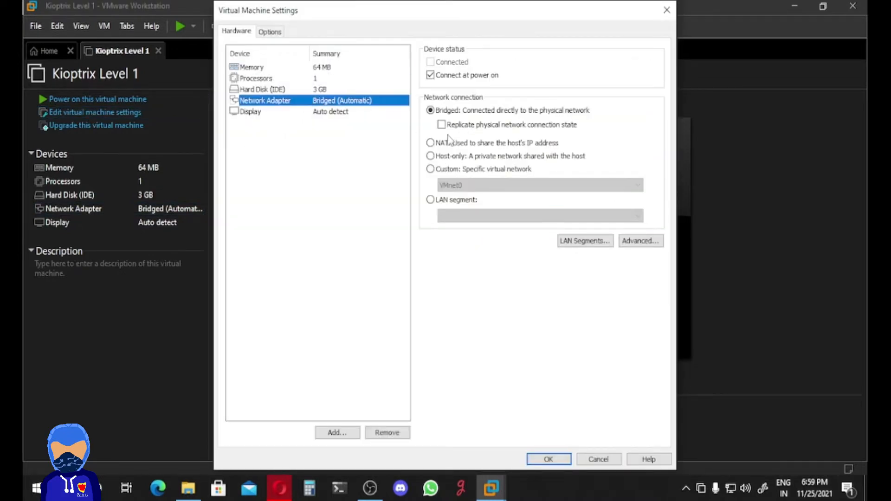
mouse_move(330, 76)
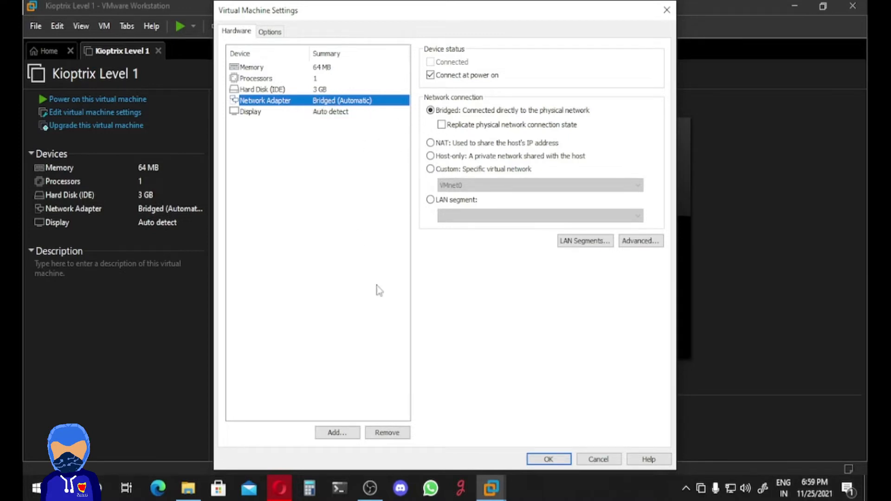
left_click(547, 459)
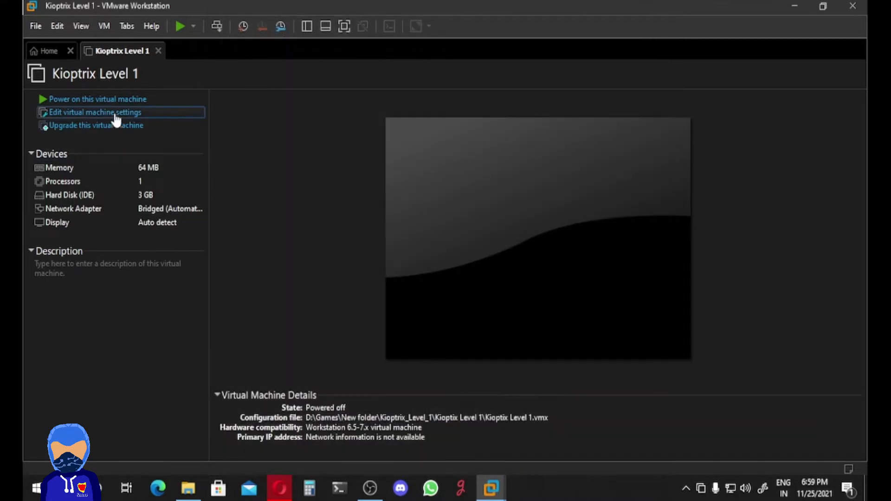
left_click(94, 112)
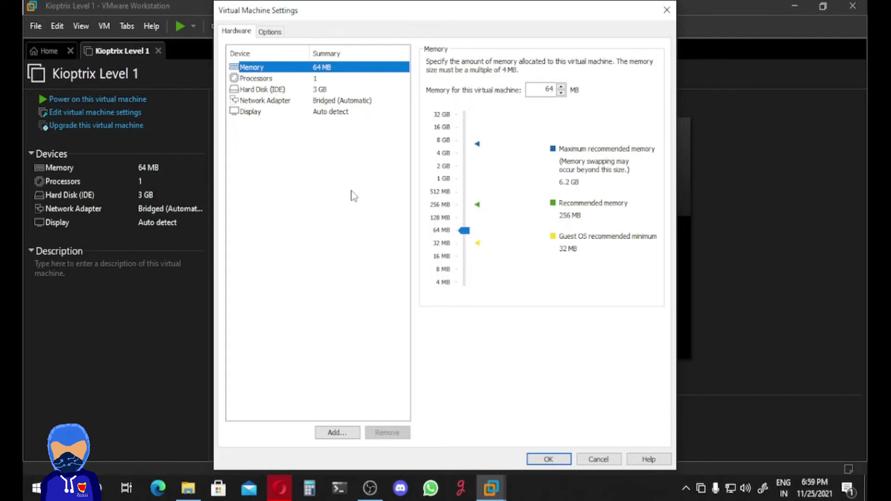
left_click(265, 100)
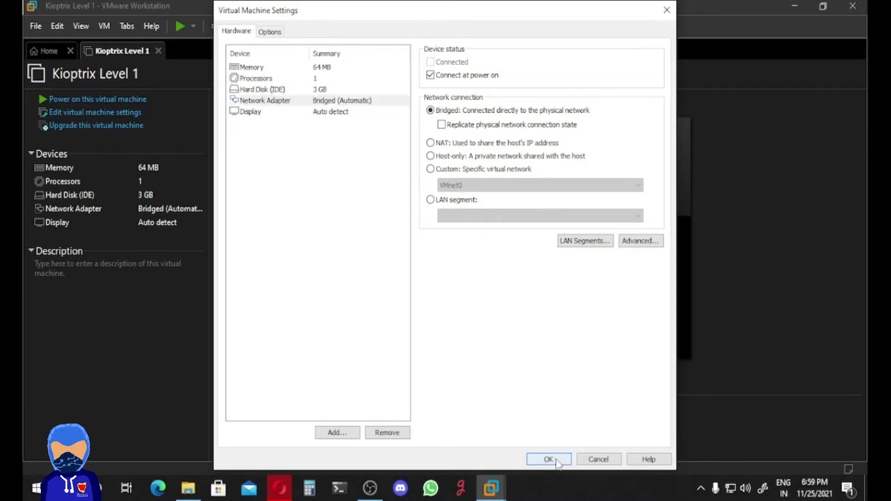
left_click(548, 459)
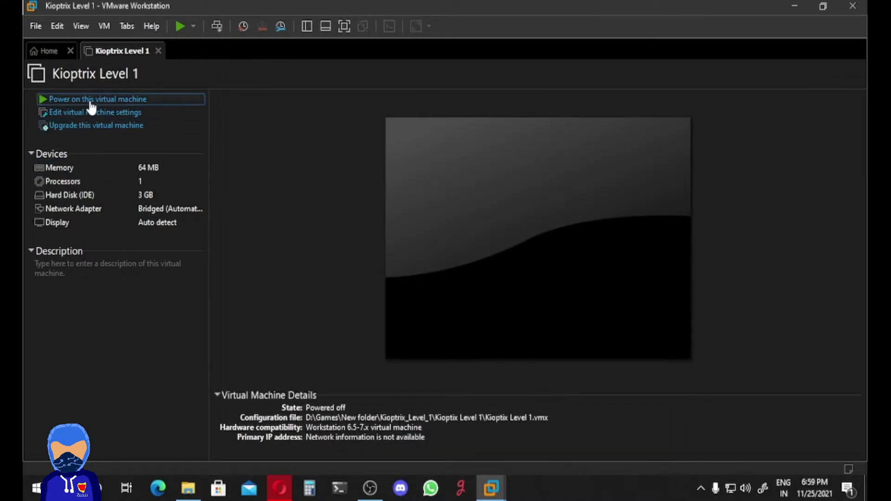
Power on Kioptrix Level 1 and answer 'I Copied It' at the moved-or-copied prompt
left_click(98, 99)
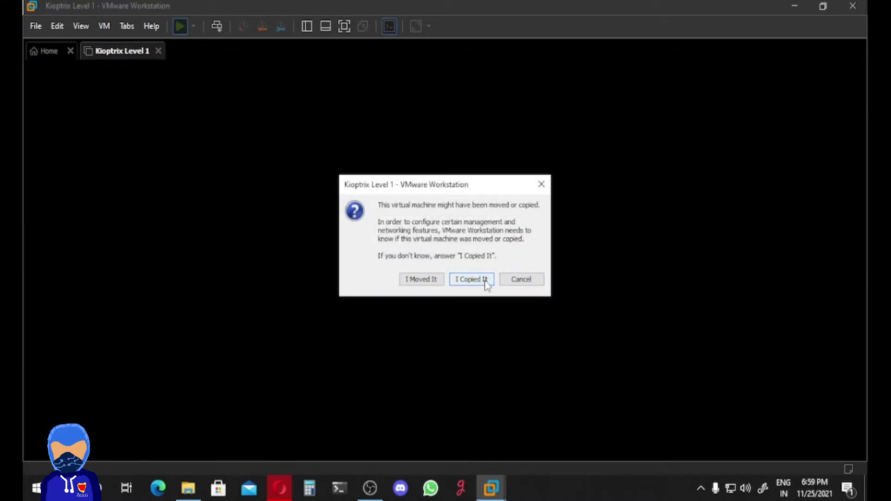
left_click(471, 279)
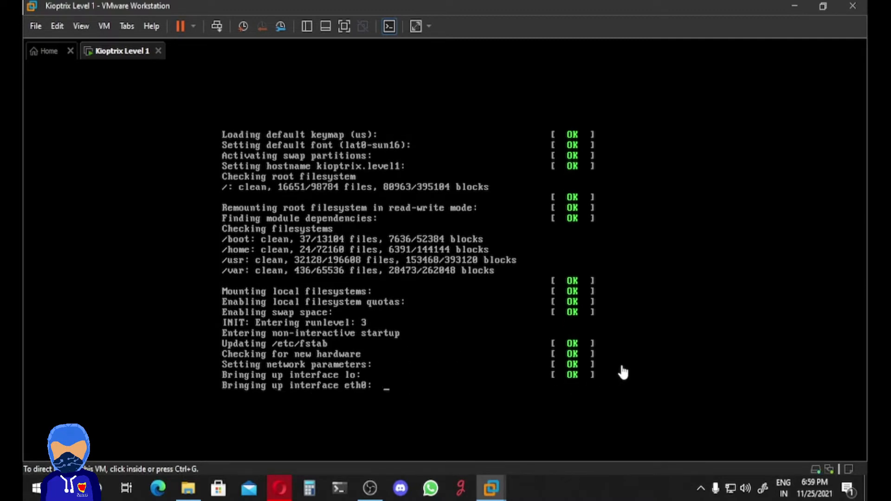
mouse_move(517, 373)
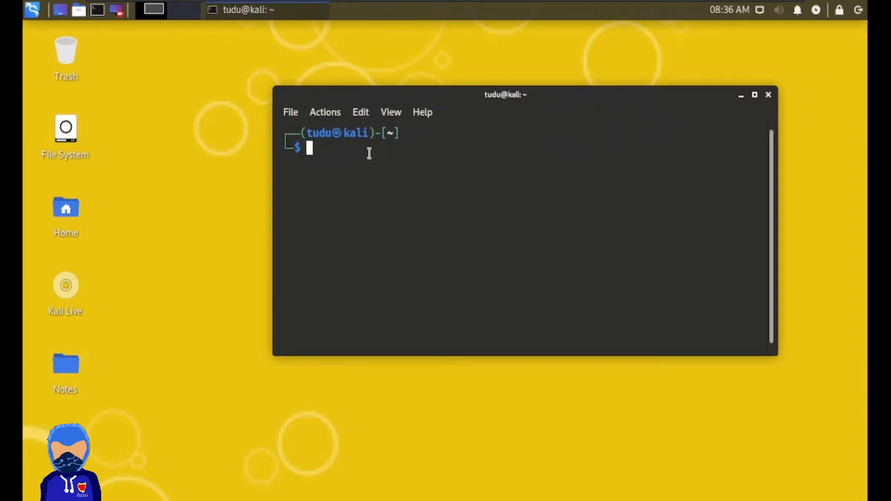
Become root with sudo su and enlarge the terminal window higher on the desktop
type("sudo su")
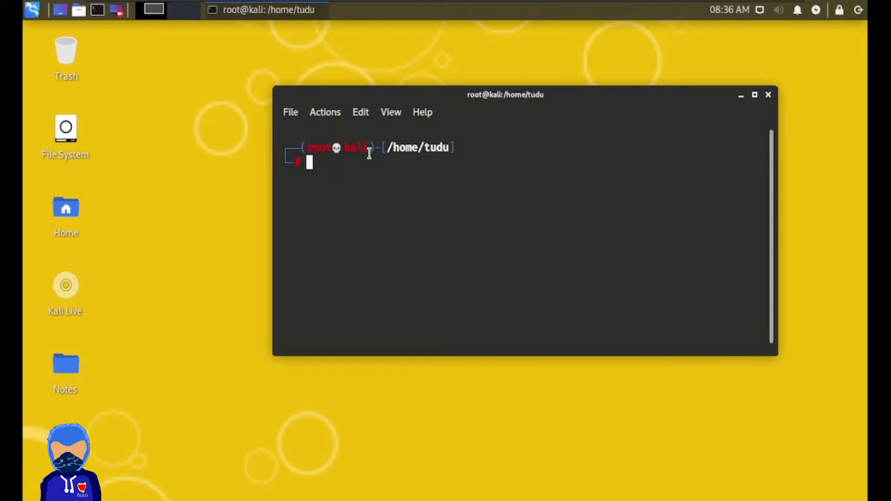
left_click_drag(779, 358, 824, 443)
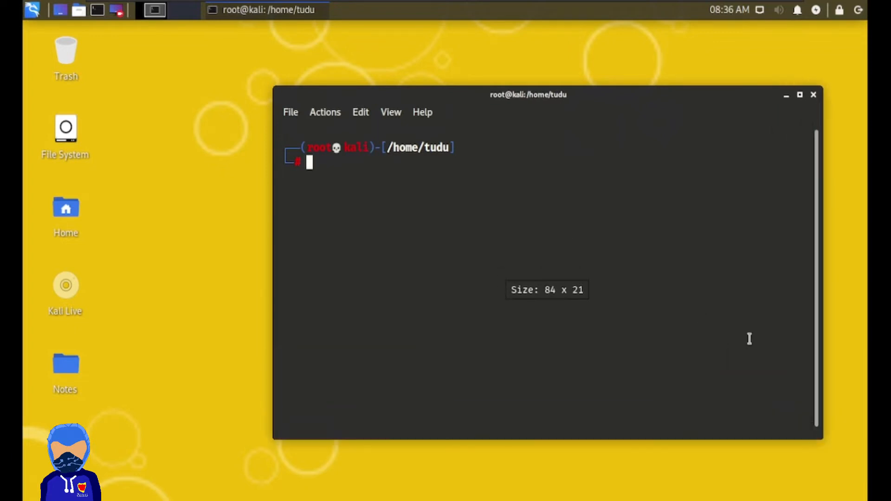
left_click_drag(528, 94, 536, 56)
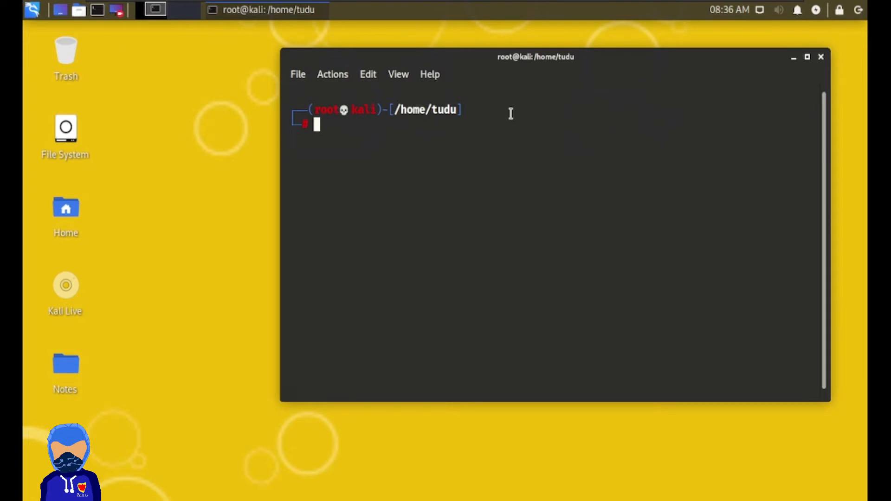
Run ifconfig and note the eth1 address 192.168.23.133
type("l")
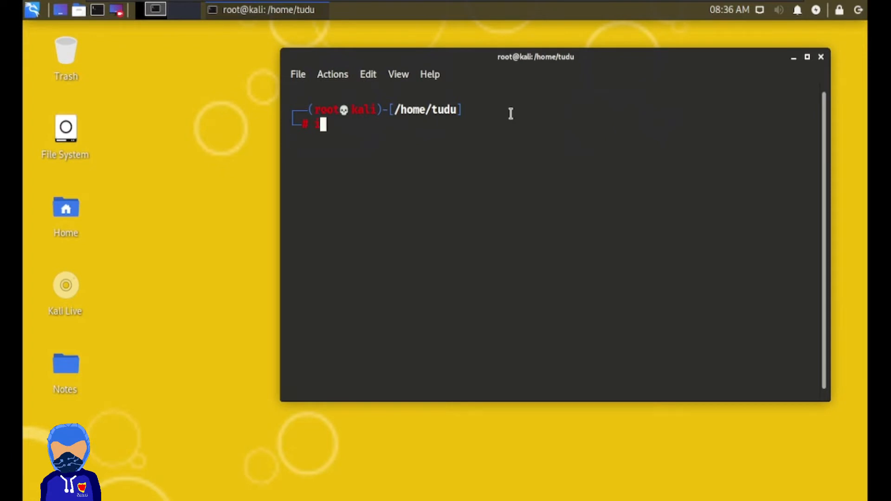
type("ifconfig")
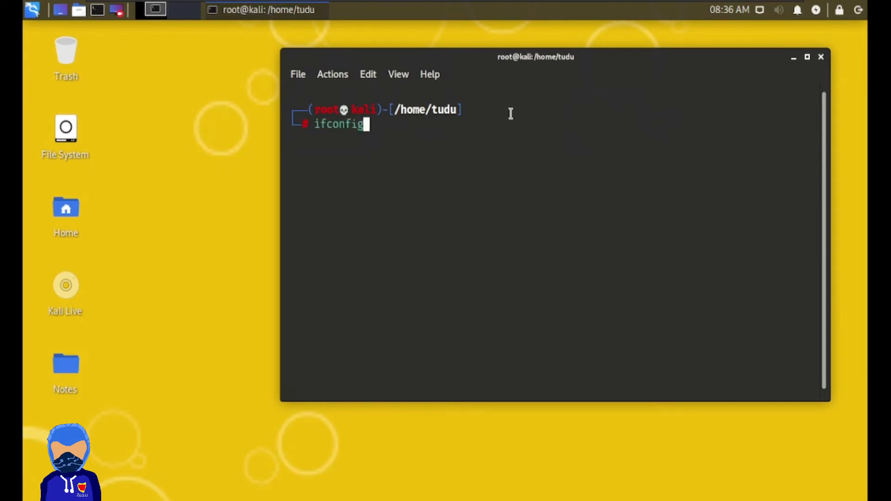
key("Return")
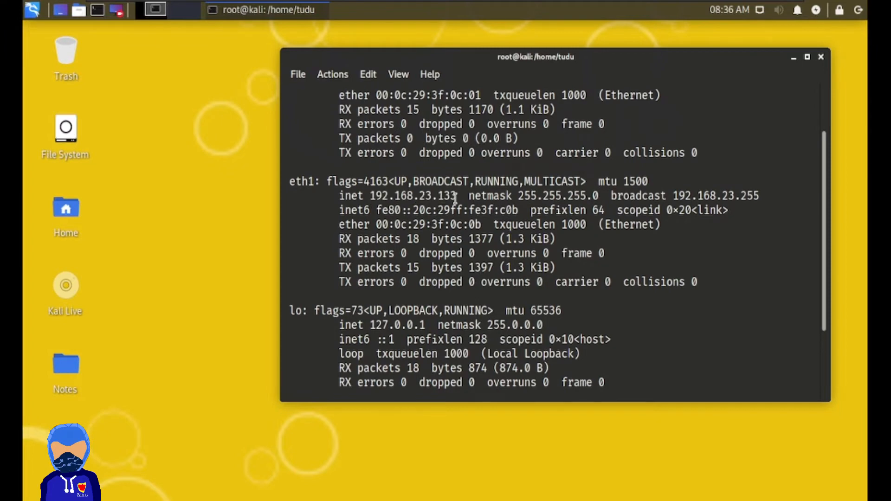
double_click(446, 195)
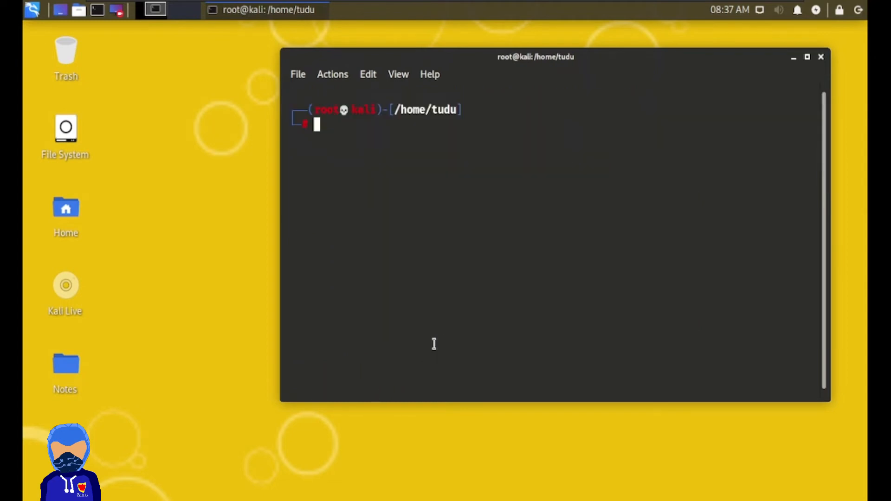
Start netdiscover in the Kali terminal before returning to the Kioptrix tab
type("netdiscover")
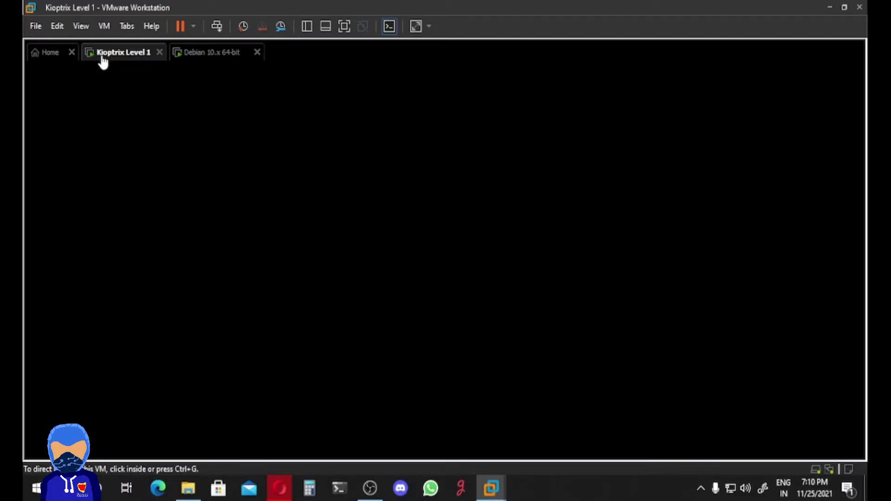
Shut down the Kioptrix Level 1 guest via Power > Shut Down Guest and confirm
right_click(124, 51)
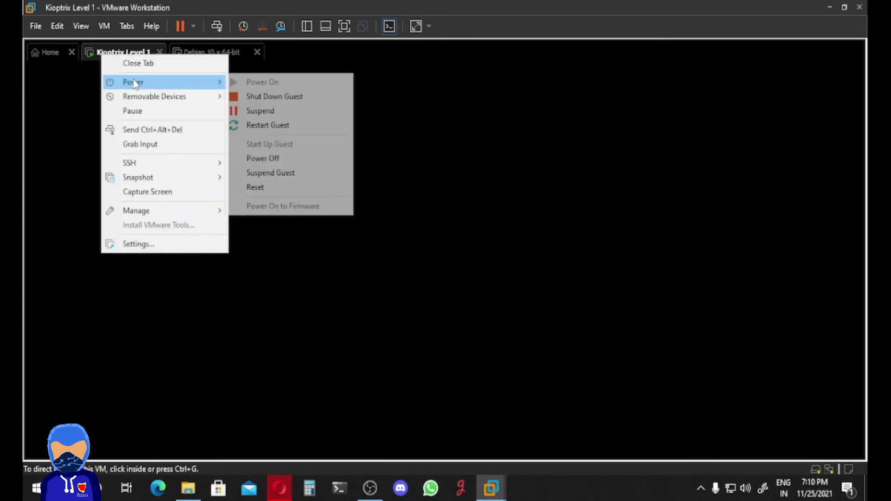
left_click(274, 96)
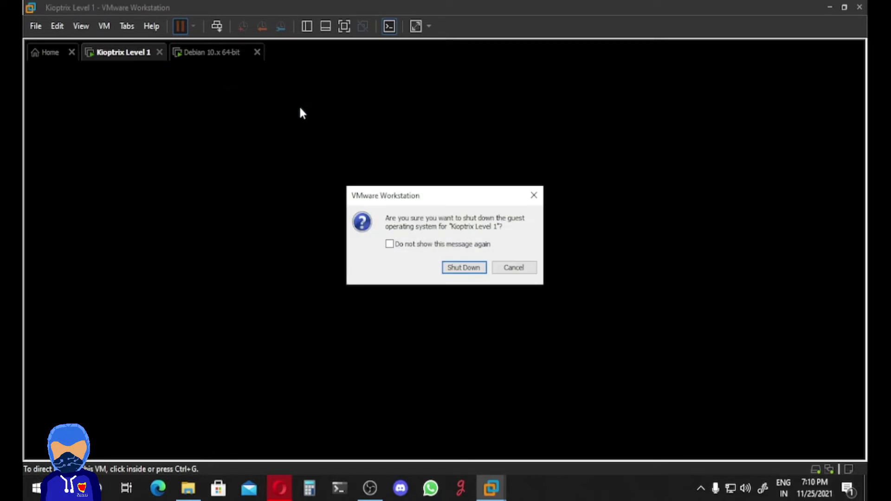
left_click(463, 267)
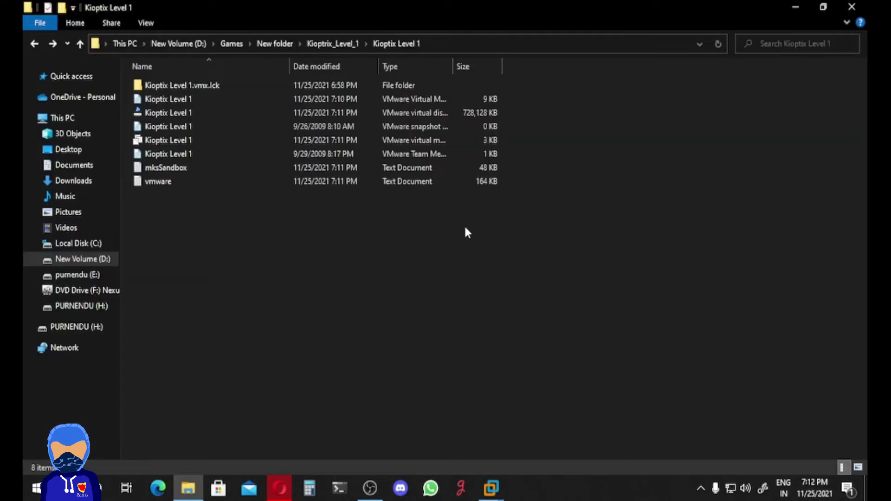
Open the Kioptix Level 1 .vmx configuration file with Sublime Text
left_click(170, 139)
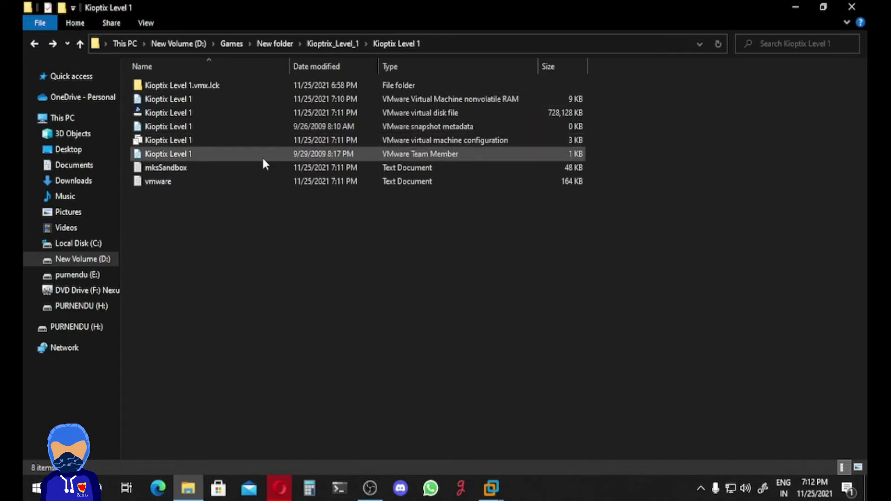
left_click(167, 140)
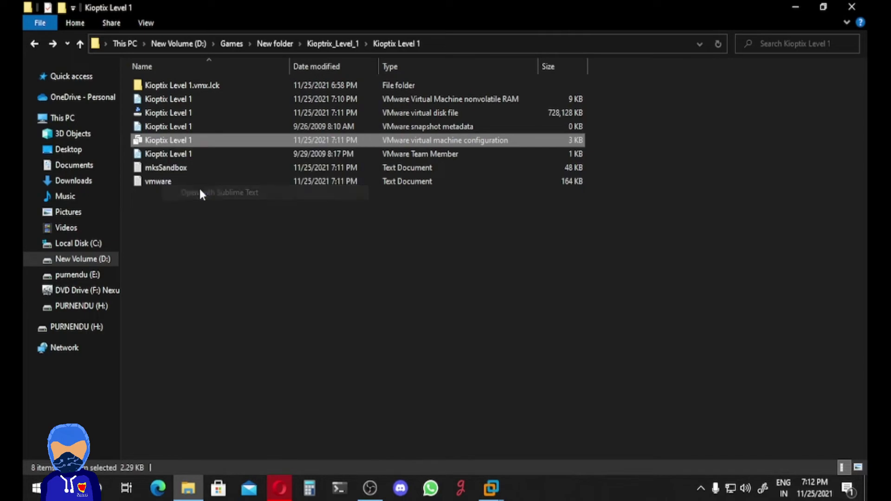
left_click(221, 193)
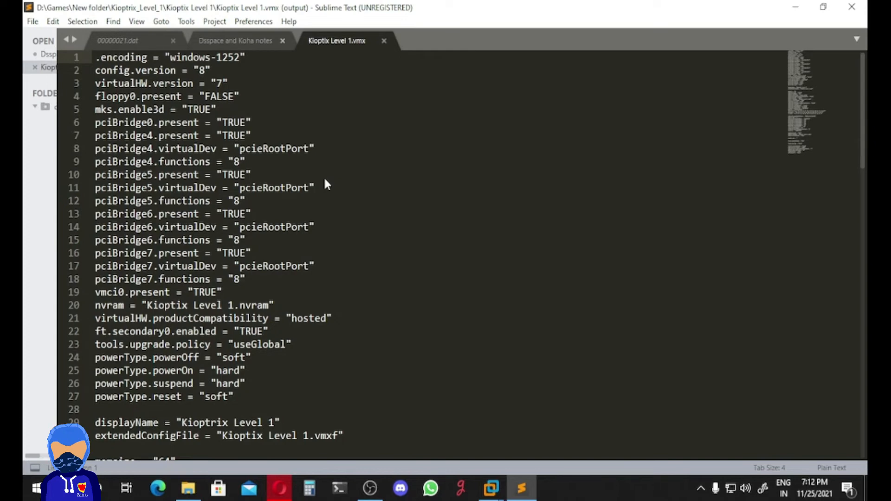
mouse_move(289, 251)
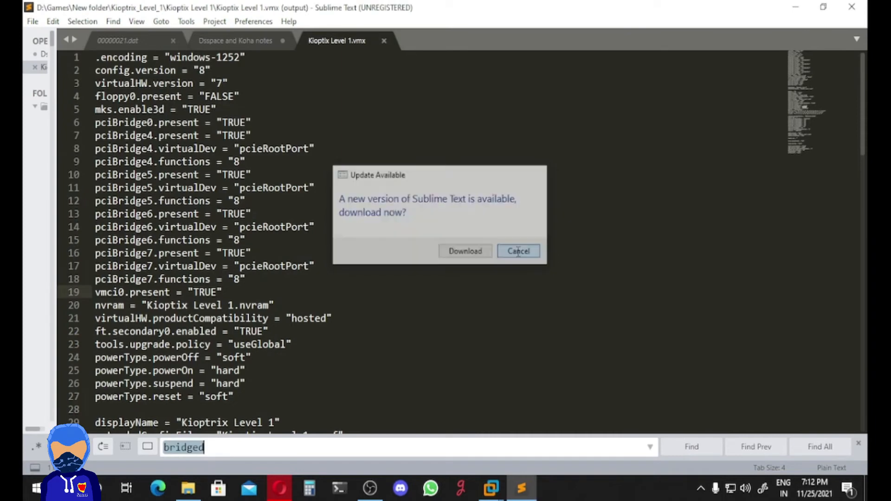
Find the 'bridged' network name on line 44 and replace Bridged with NAT
left_click(518, 250)
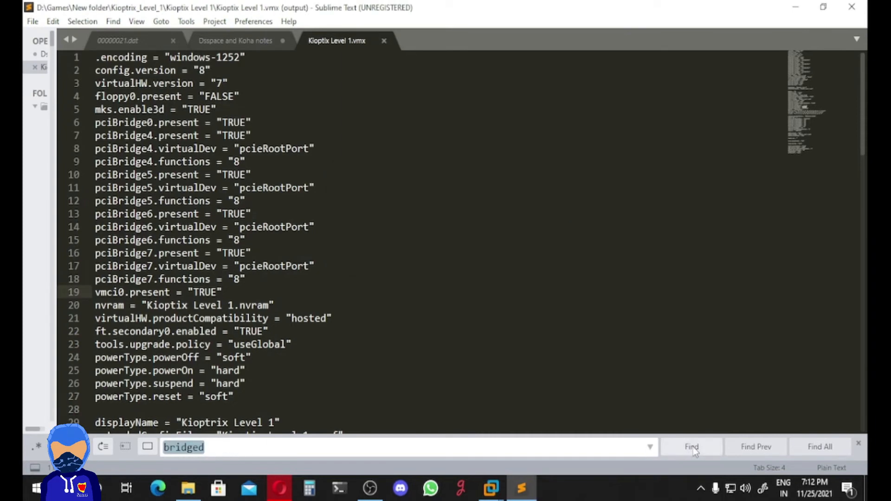
left_click(691, 446)
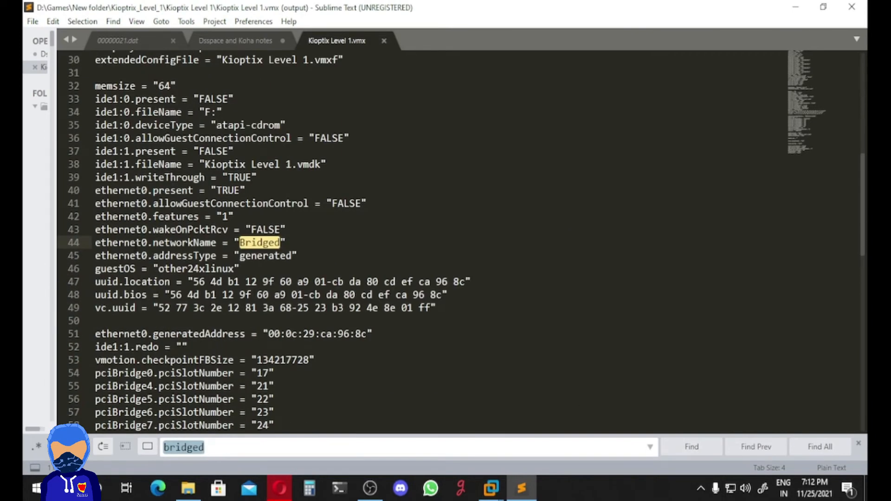
mouse_move(268, 254)
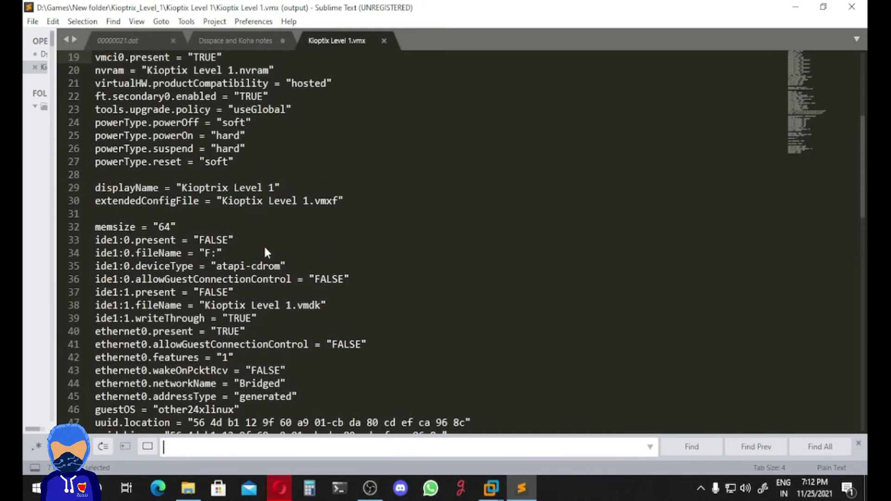
type("br")
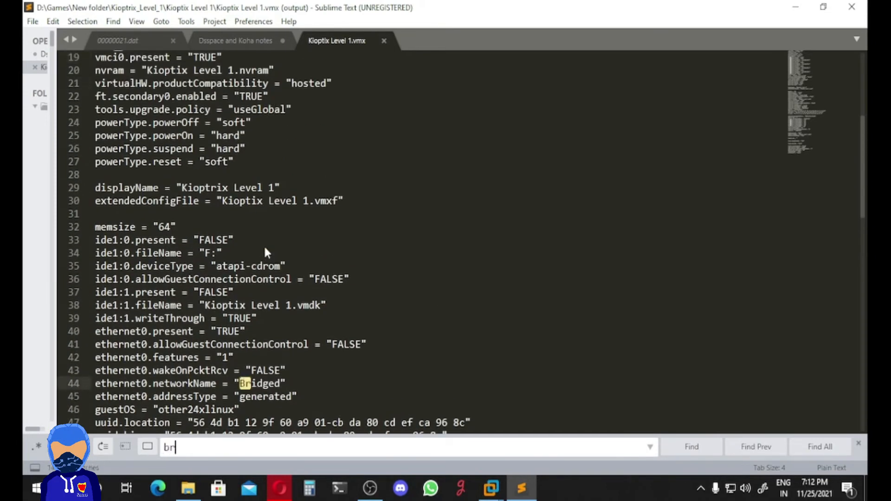
type("idge")
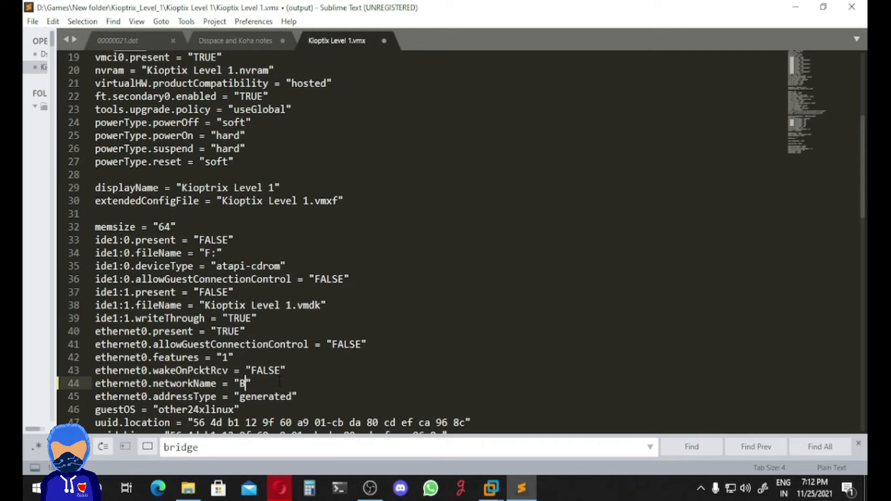
key("Backspace")
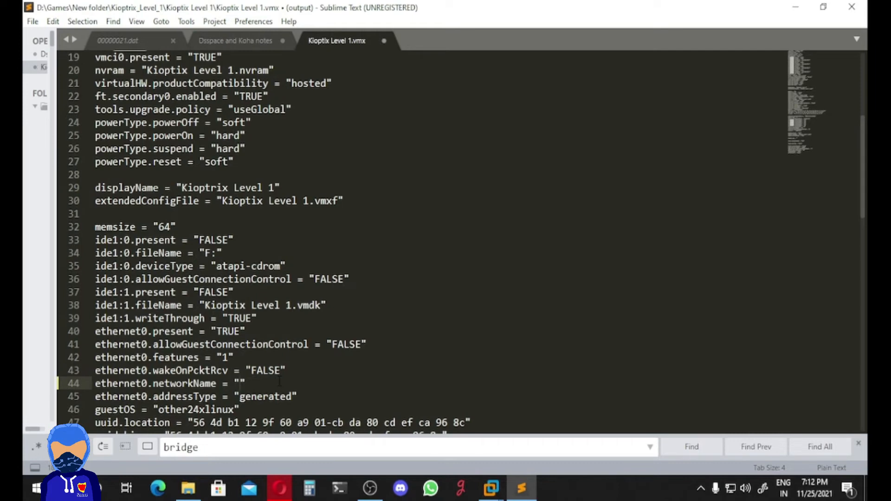
type("NAT")
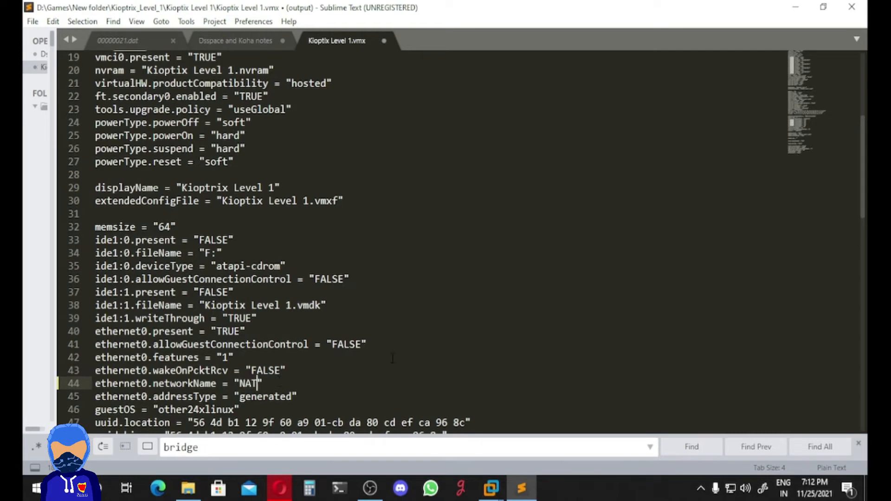
mouse_move(692, 446)
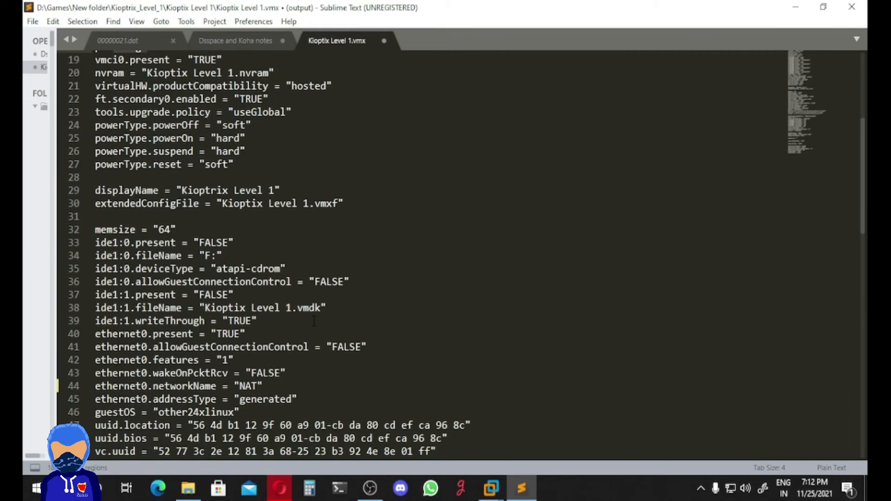
scroll("down", 3)
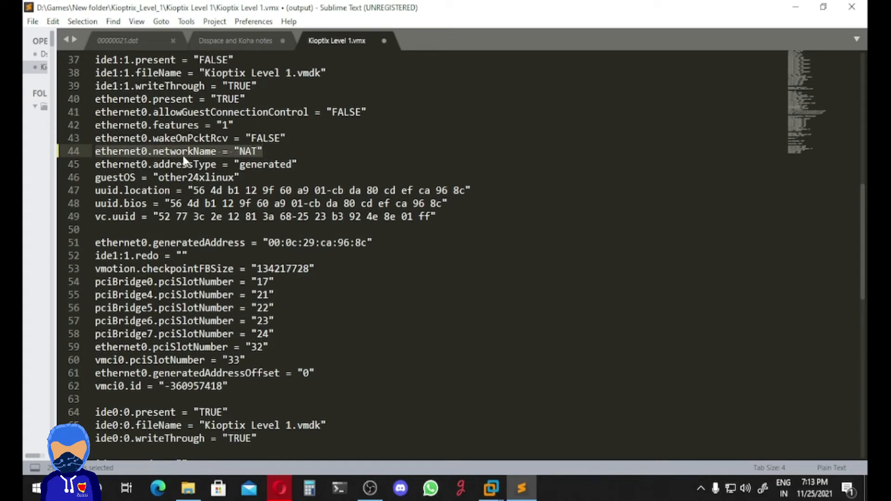
mouse_move(268, 160)
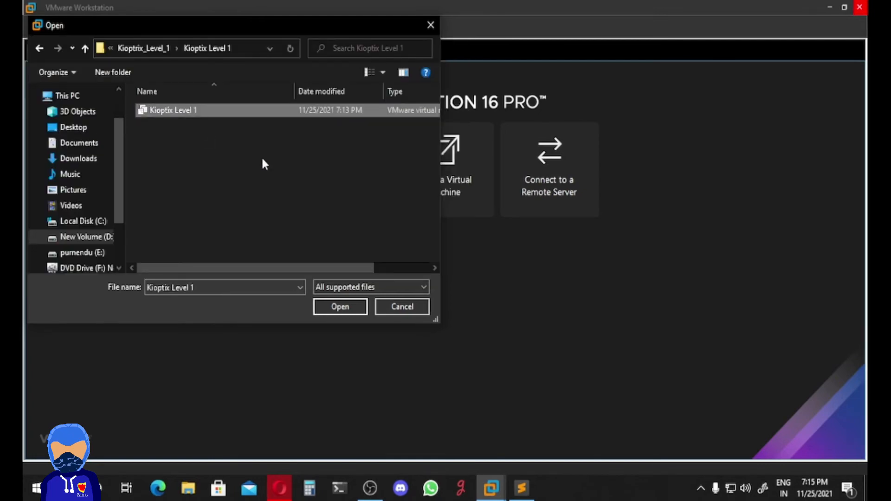
Reopen the Kioptrix Level 1 .vmx and power the virtual machine on
left_click(339, 306)
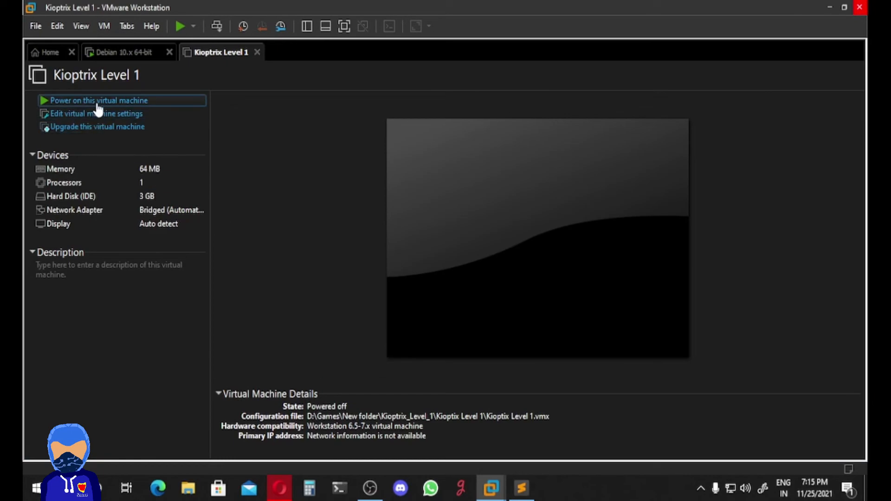
left_click(99, 101)
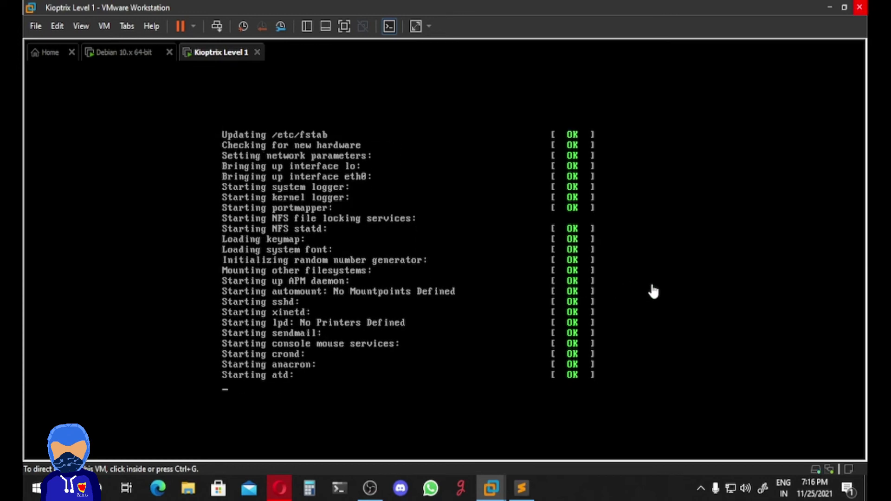
mouse_move(700, 288)
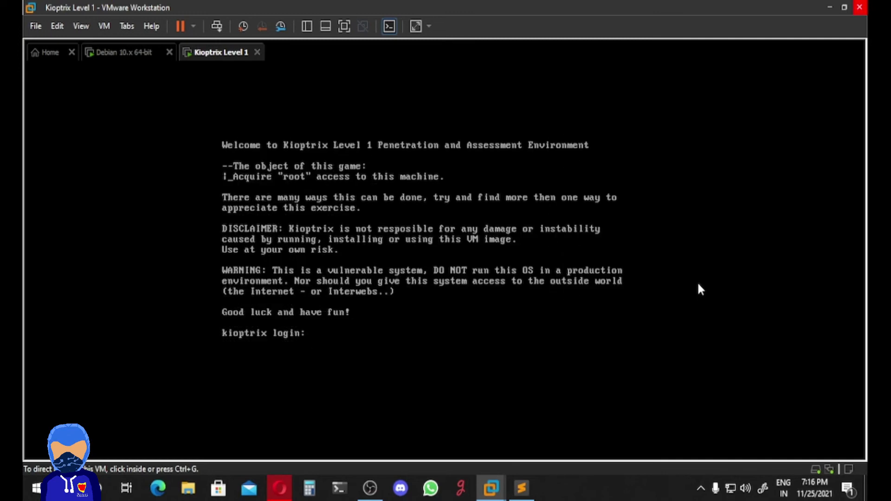
mouse_move(119, 63)
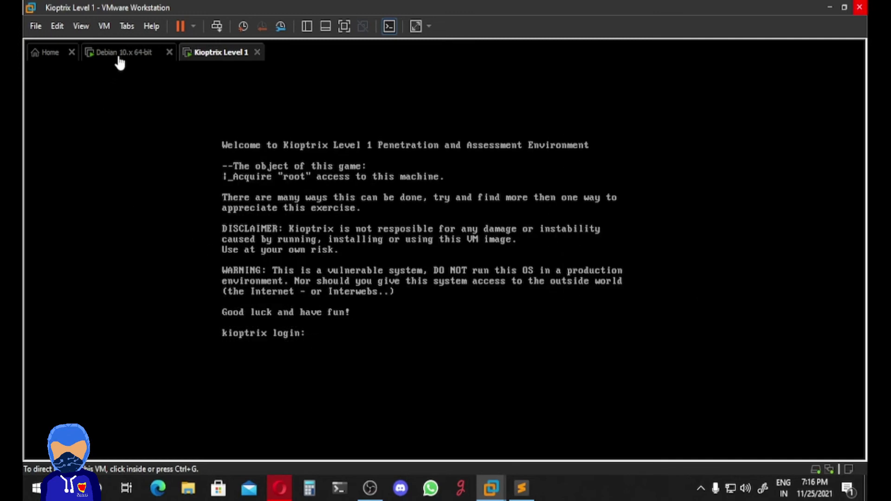
Run netdiscover on Kali, copy the new host 192.168.23.132 and start enum4linux against it
left_click(123, 52)
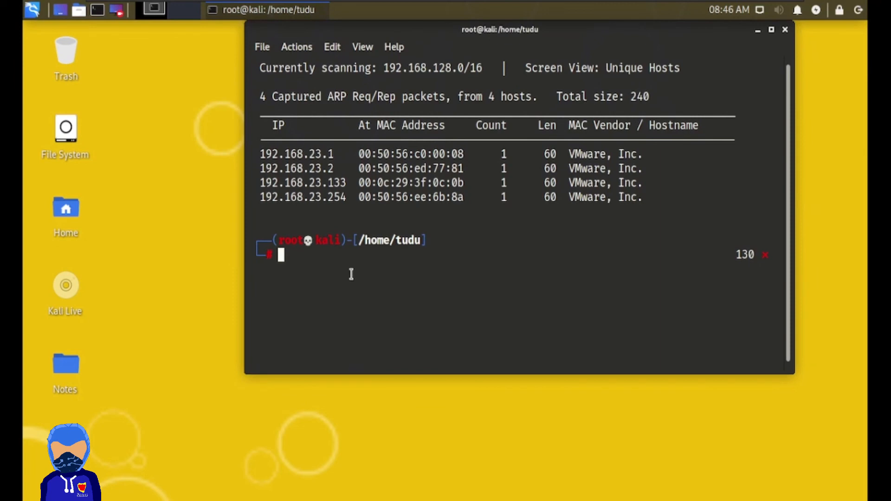
type("netdiscover")
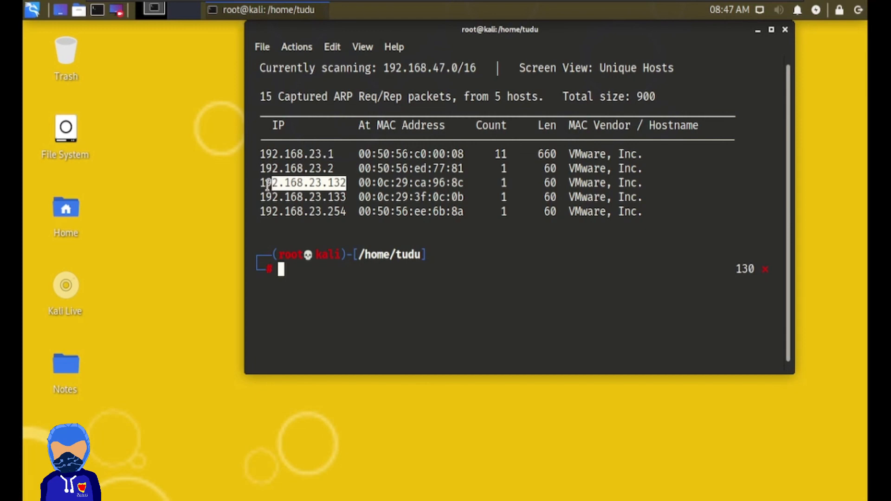
right_click(302, 182)
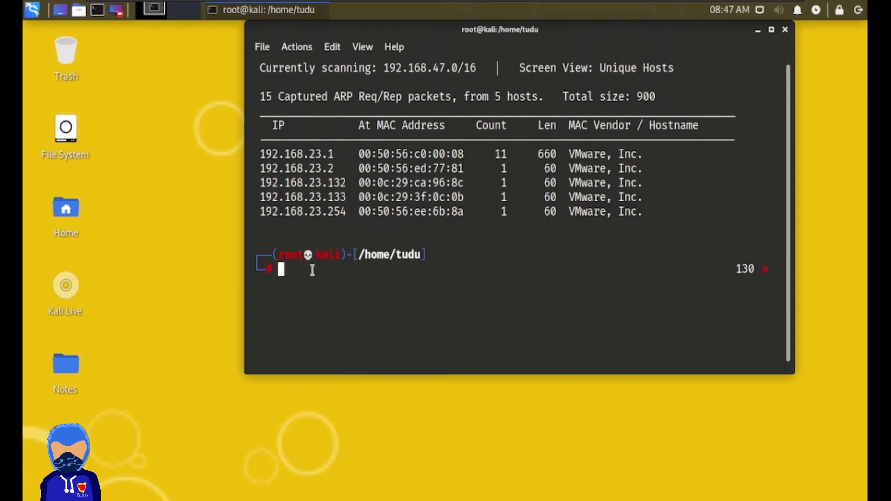
type("enum4linux 192.168.23.132")
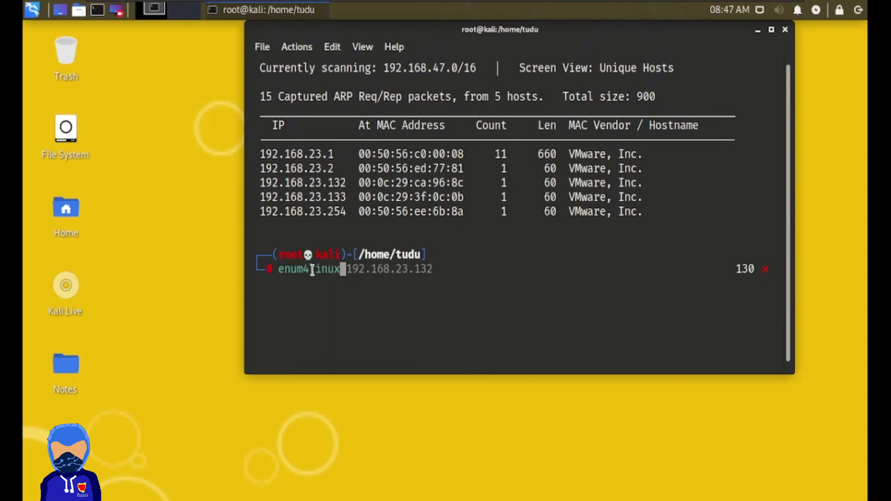
Run enum4linux against 192.168.23.132 and review the KIOPTRIX / MYGROUP result before the session check fails
double_click(390, 269)
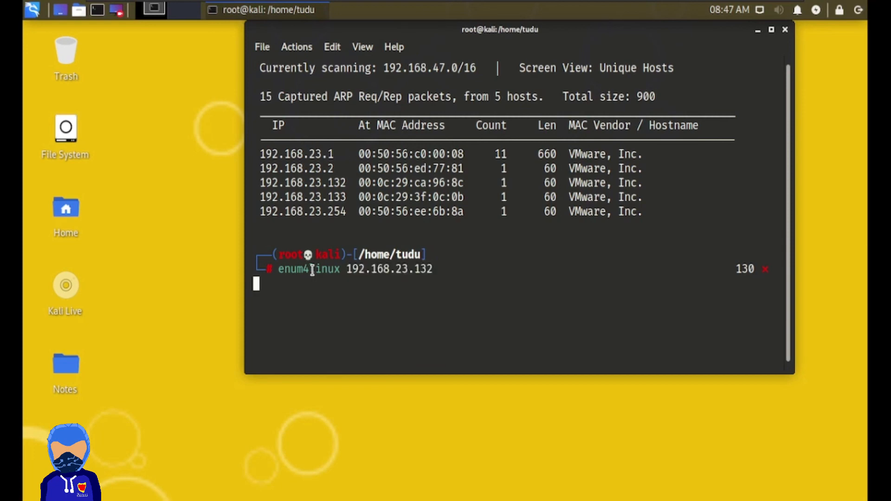
mouse_move(743, 327)
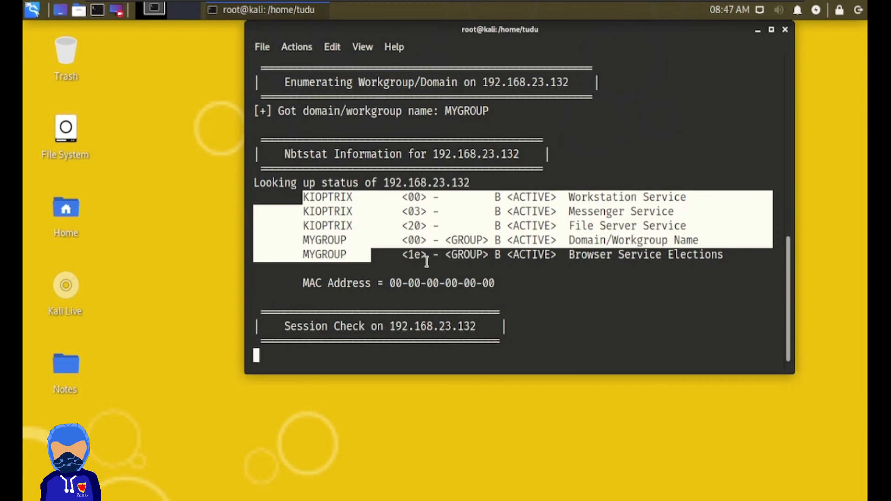
scroll("down", 3)
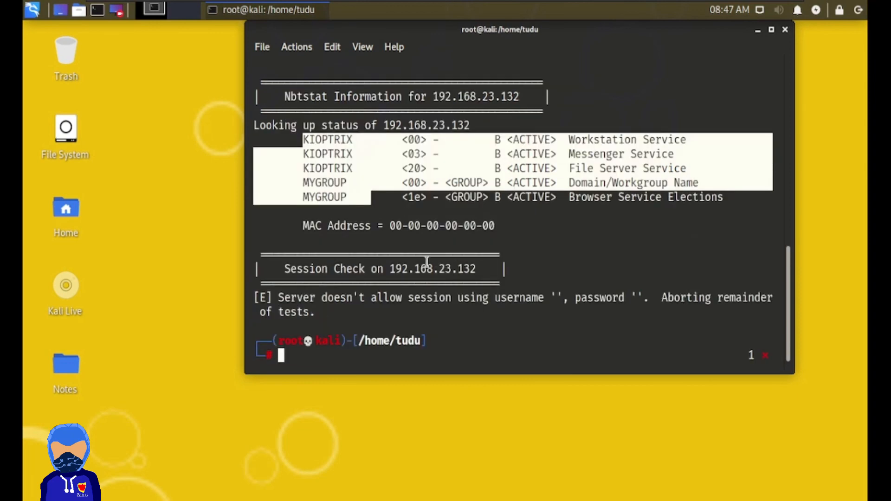